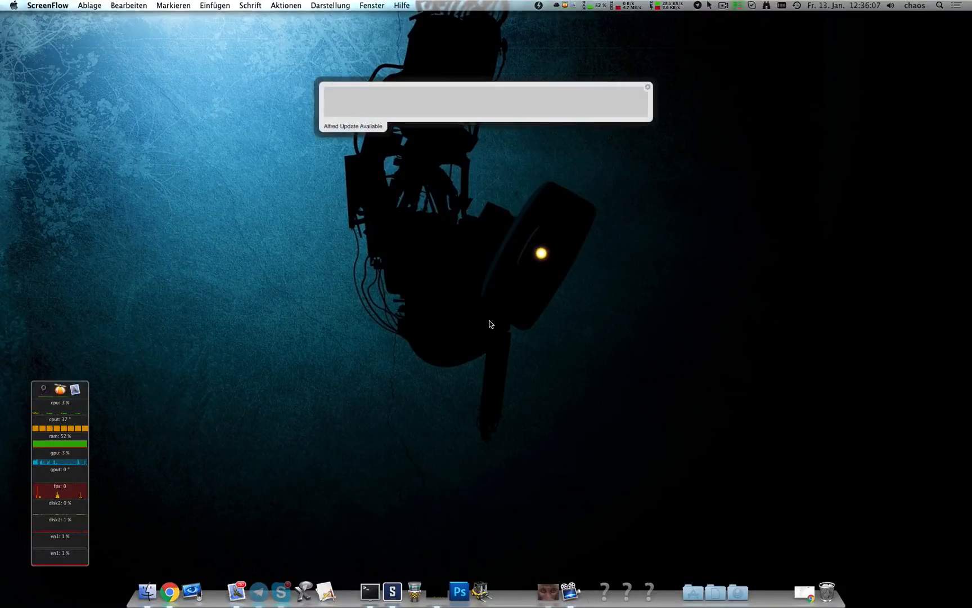
- Launch Terminal through a Spotlight search for 't'
text(ll)
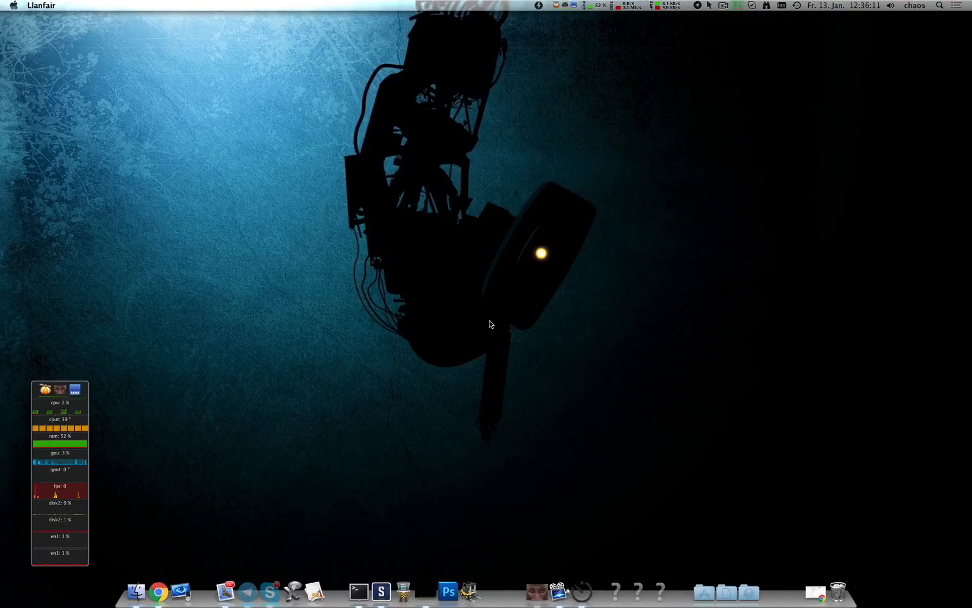
click(169, 591)
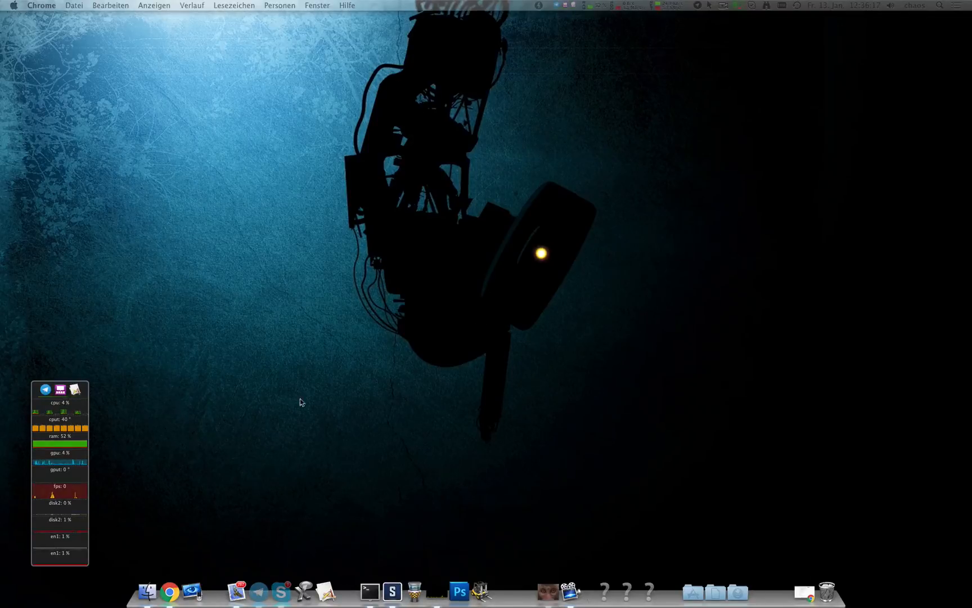
mouse_move(868, 36)
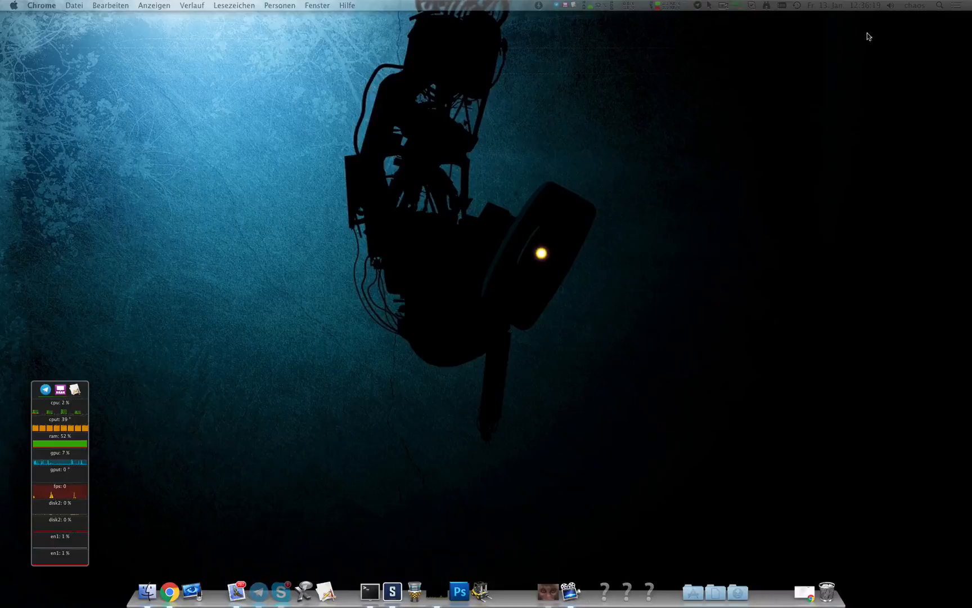
click(938, 5)
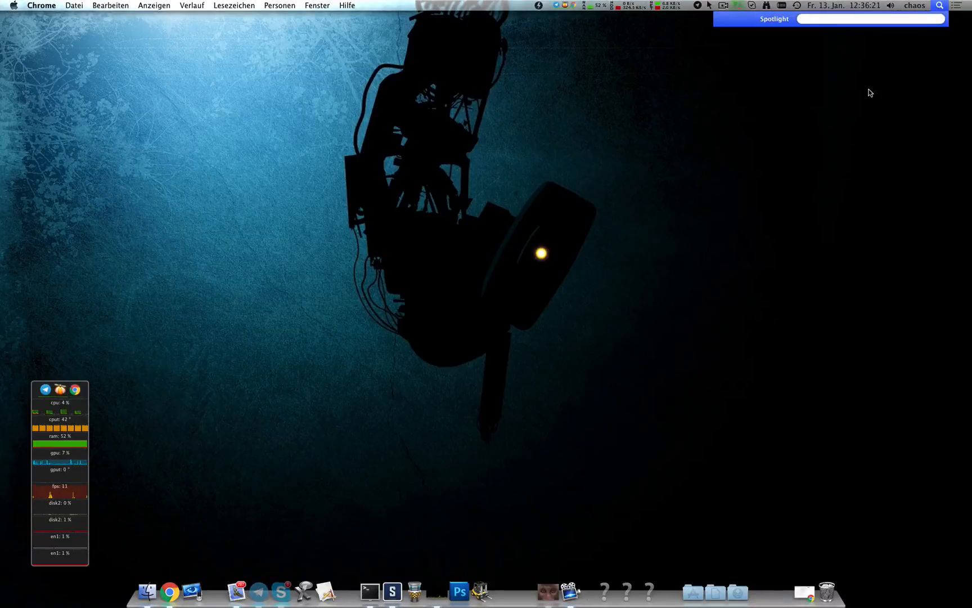
text(t)
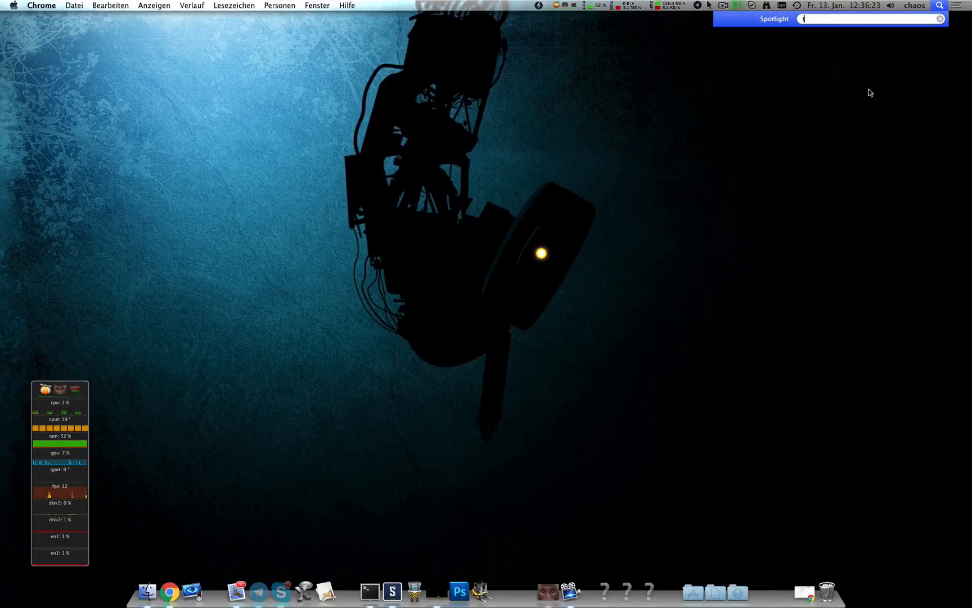
key(escape)
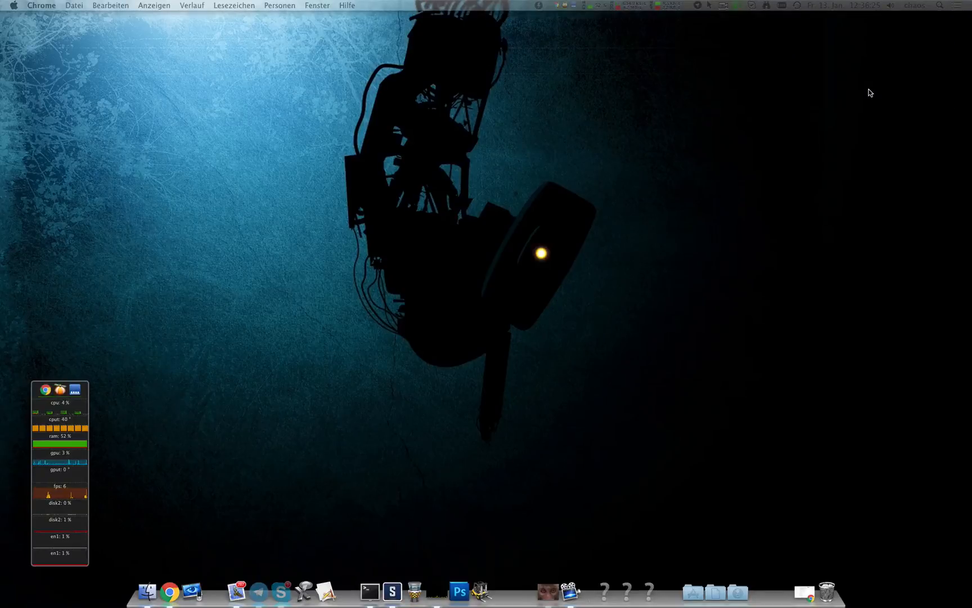
click(369, 590)
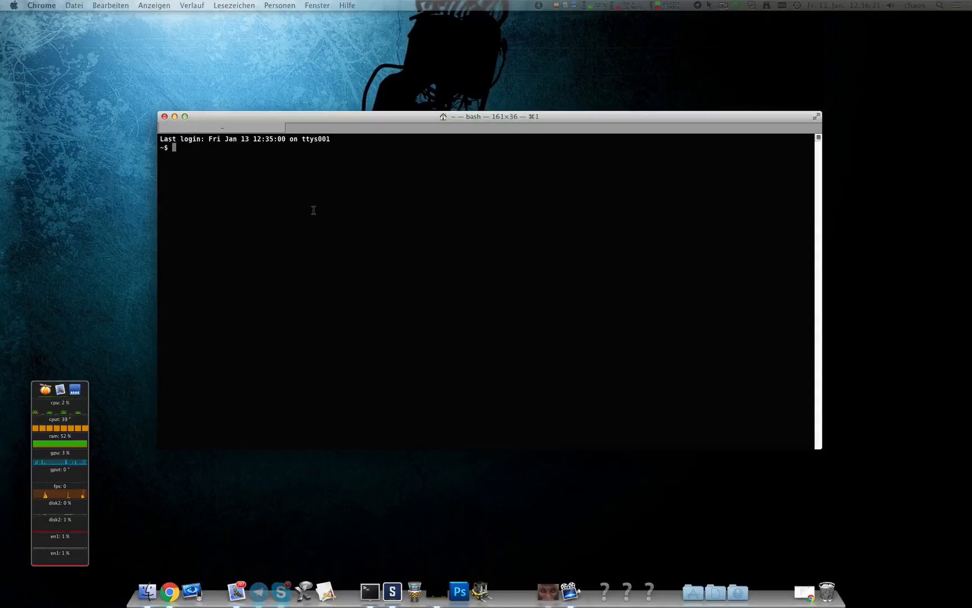
- Enter /Applications/Llanfair.app/Contents/MacOS/JavaApplicationStub at the prompt using Tab completion
text(/)
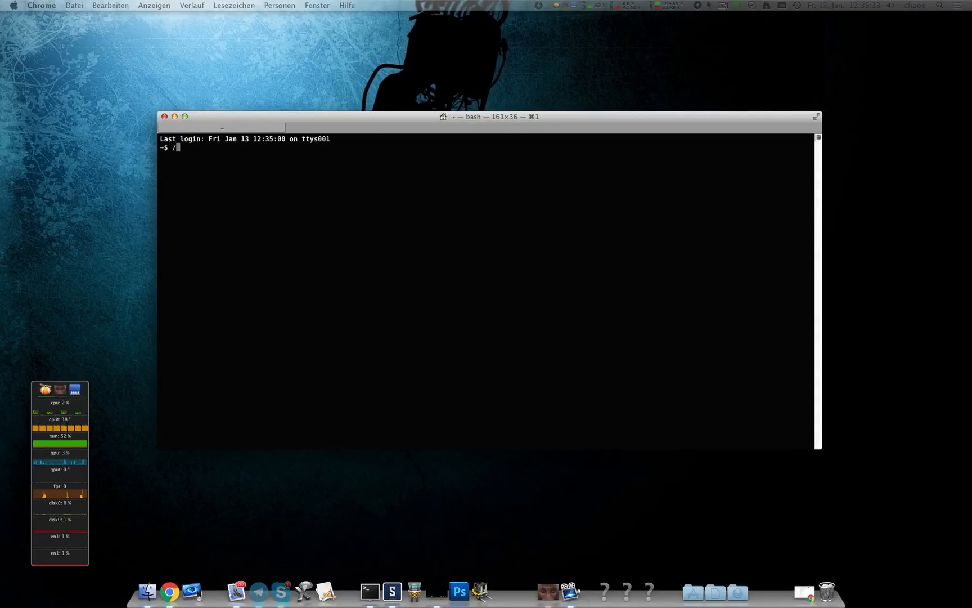
text(A)
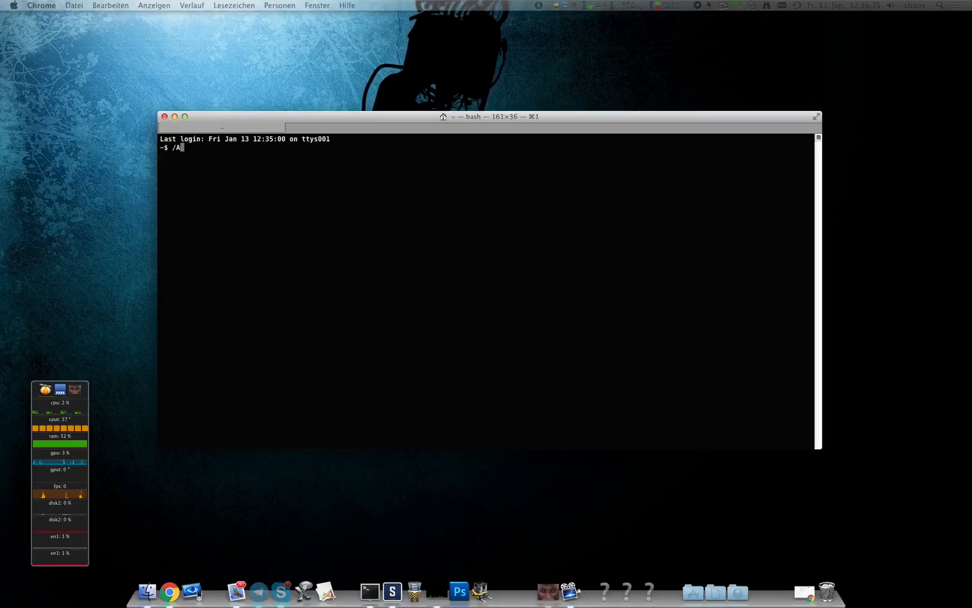
text(pplications/)
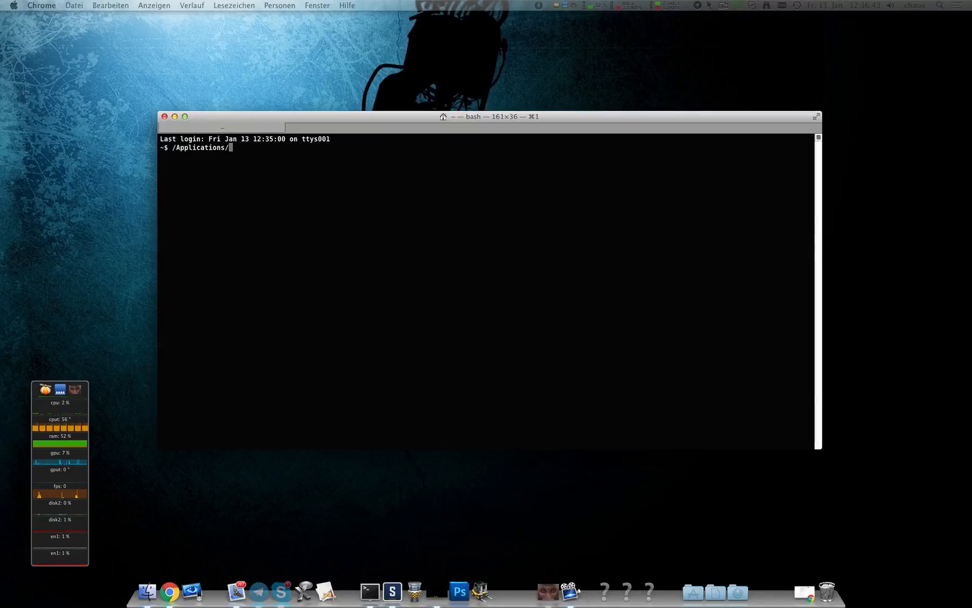
text(Llanfair.app/Contents/)
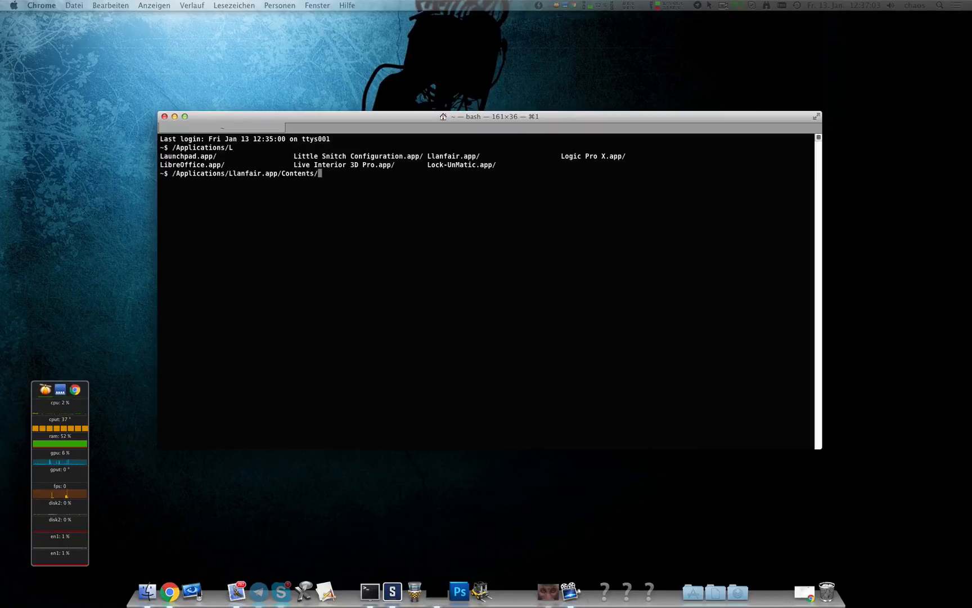
text(MacOS/)
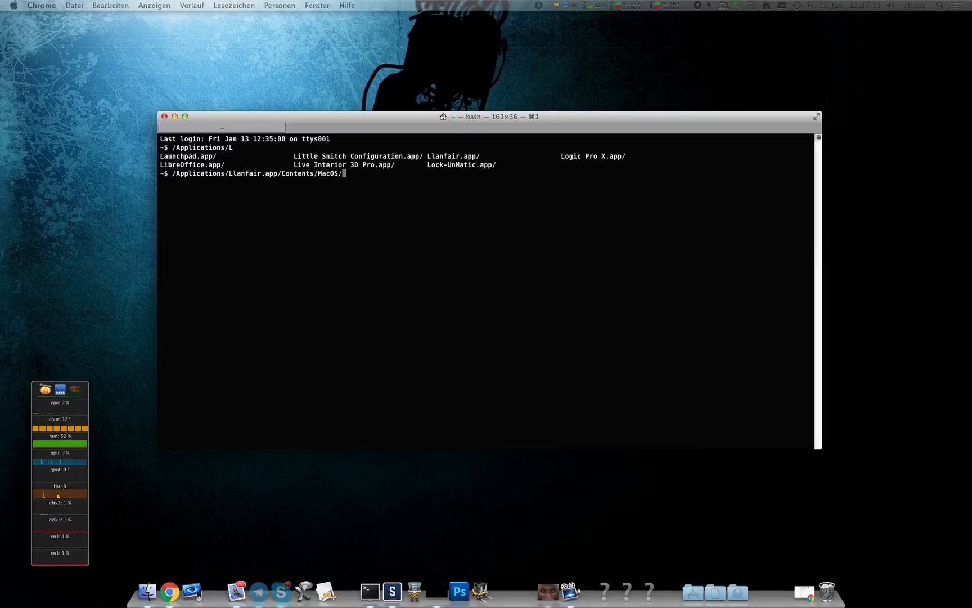
key(Tab)
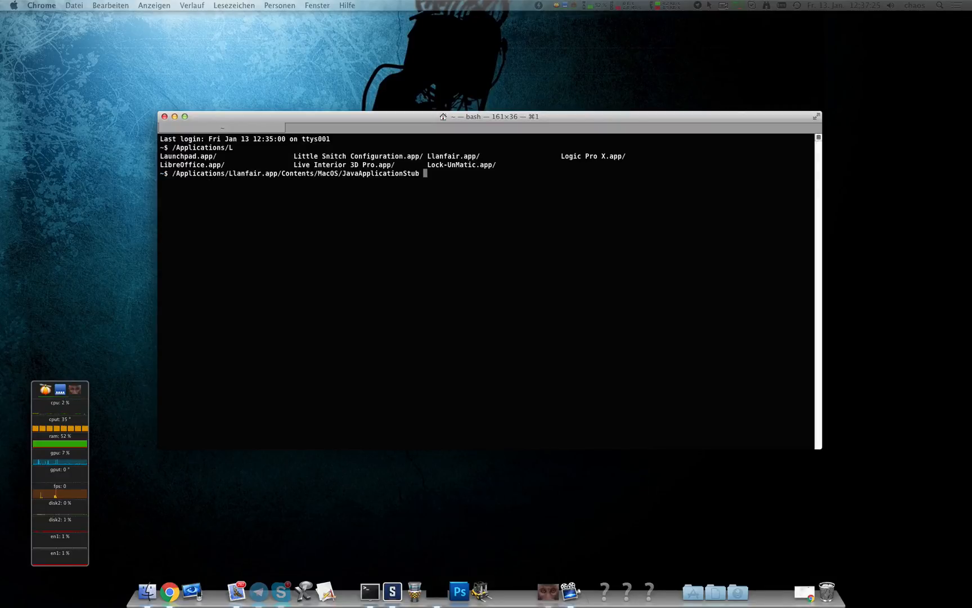
- Run JavaApplicationStub, producing the 'cannot register native hook' IllegalStateException trace
key(Return)
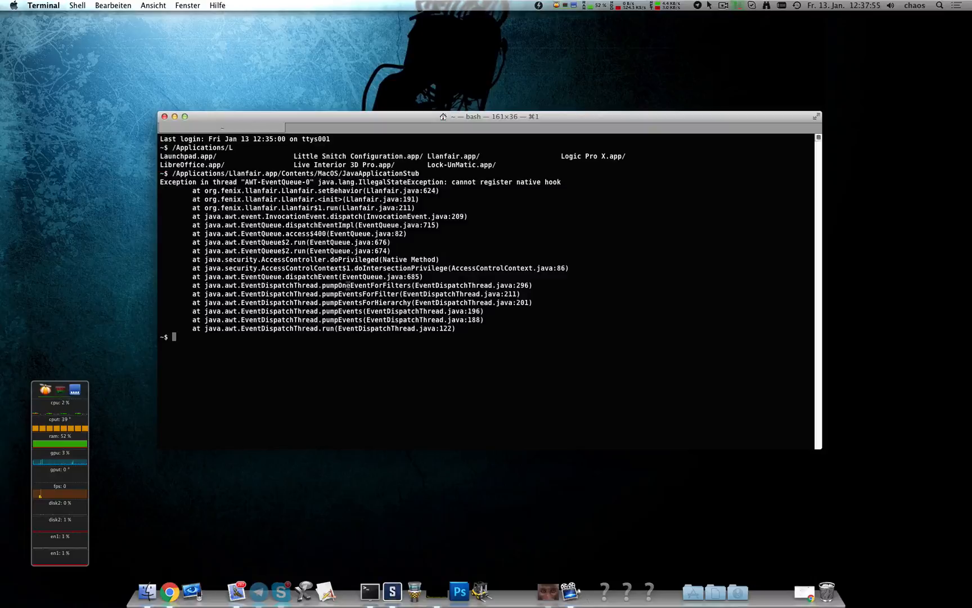
- Launch ForkLift from the shell via /Applications/ForkLift.app/Contents/MacOS/ForkLift
text(/Applications/Llanfair.app/Conten)
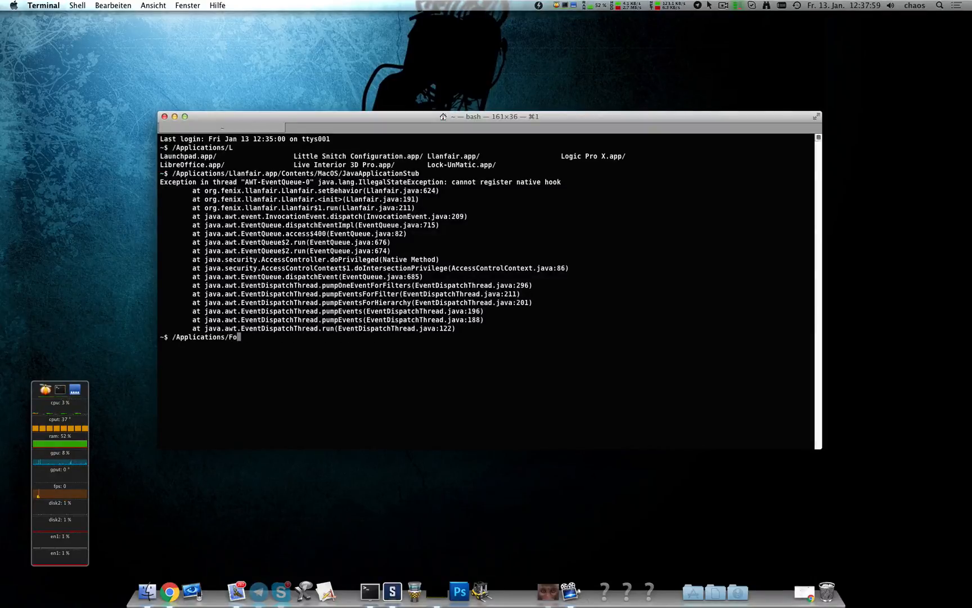
text(rkLift.app/Contents/MacOS/ForkLift)
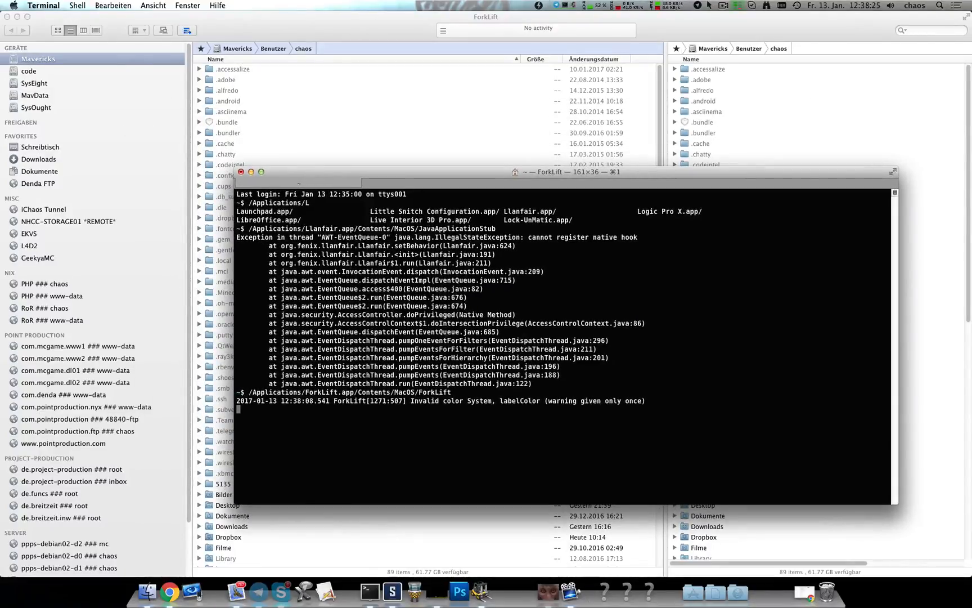
- Close the Terminal window and confirm with Schließen, ending ForkLift
double_click(436, 392)
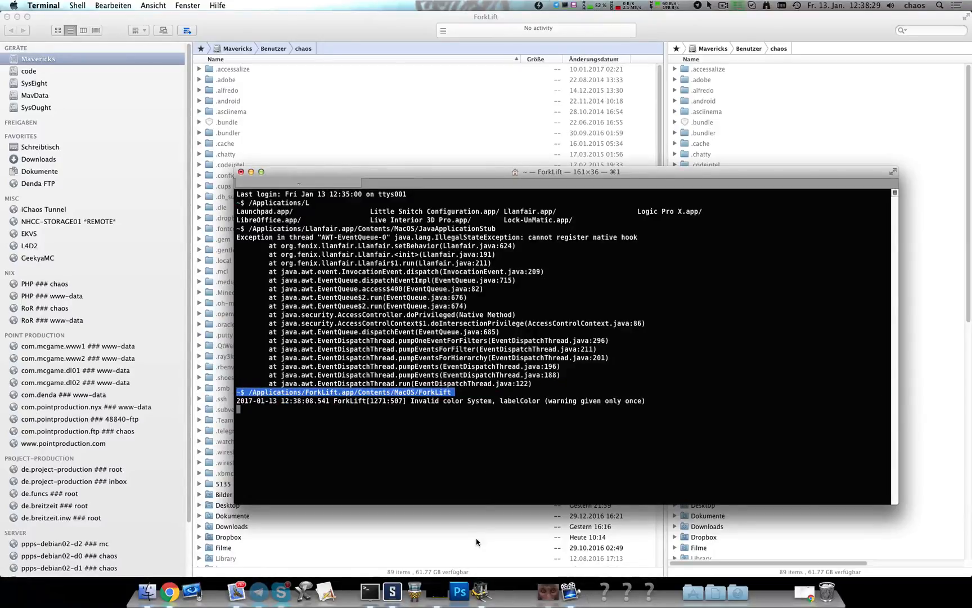
mouse_move(280, 182)
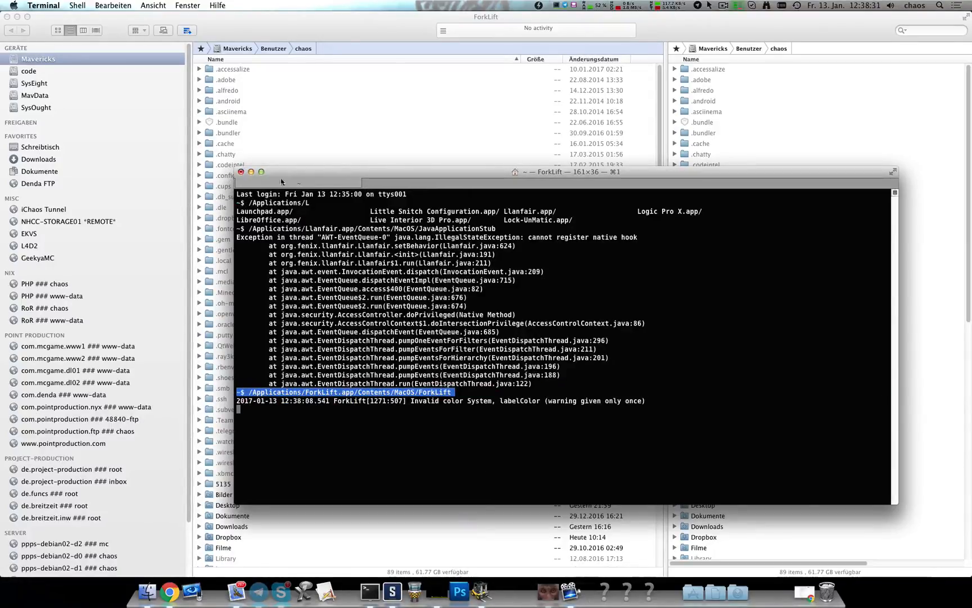
click(241, 171)
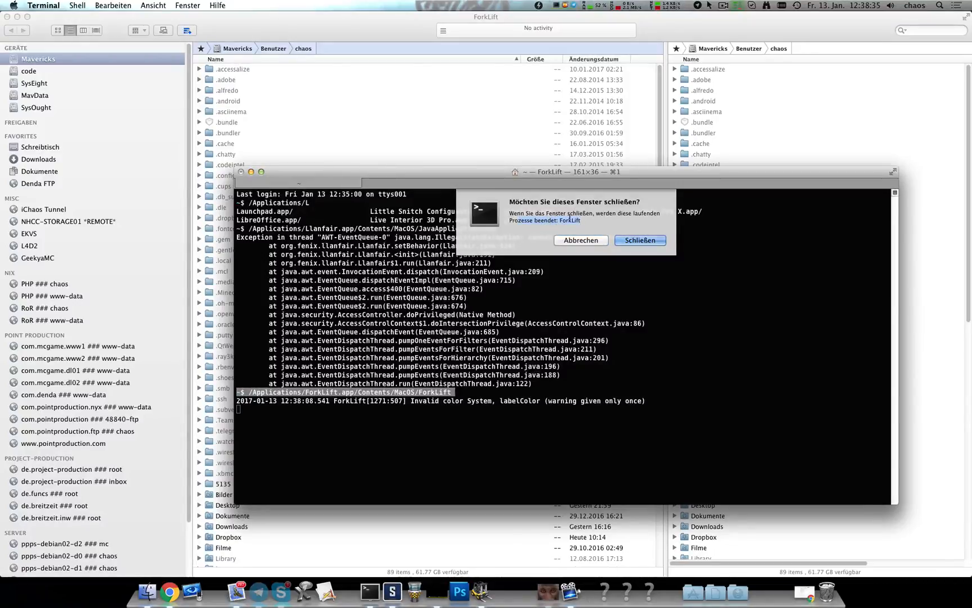
click(639, 239)
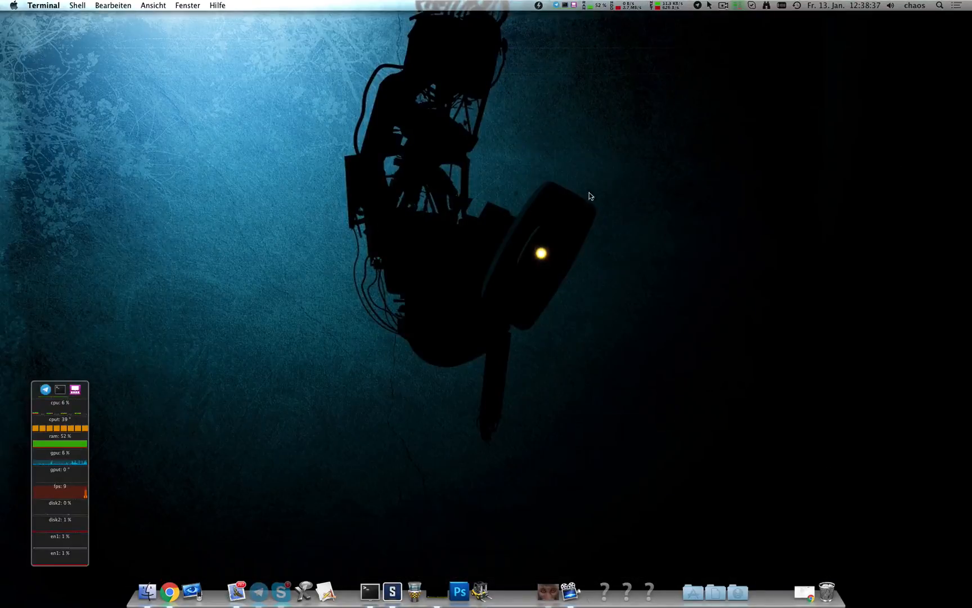